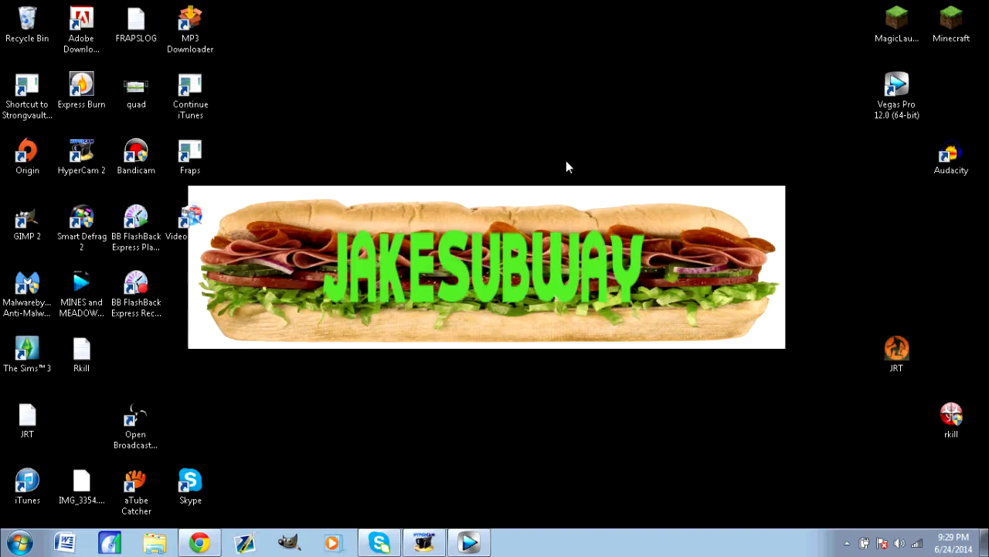
Step: Go from the Start menu through Control Panel to 'Uninstall a program'
left_click(13, 541)
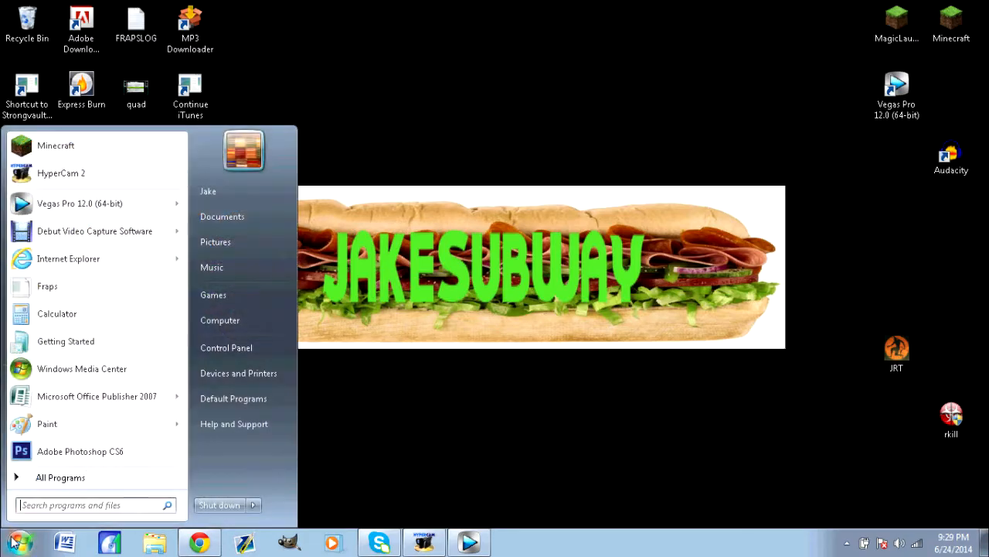
left_click(226, 347)
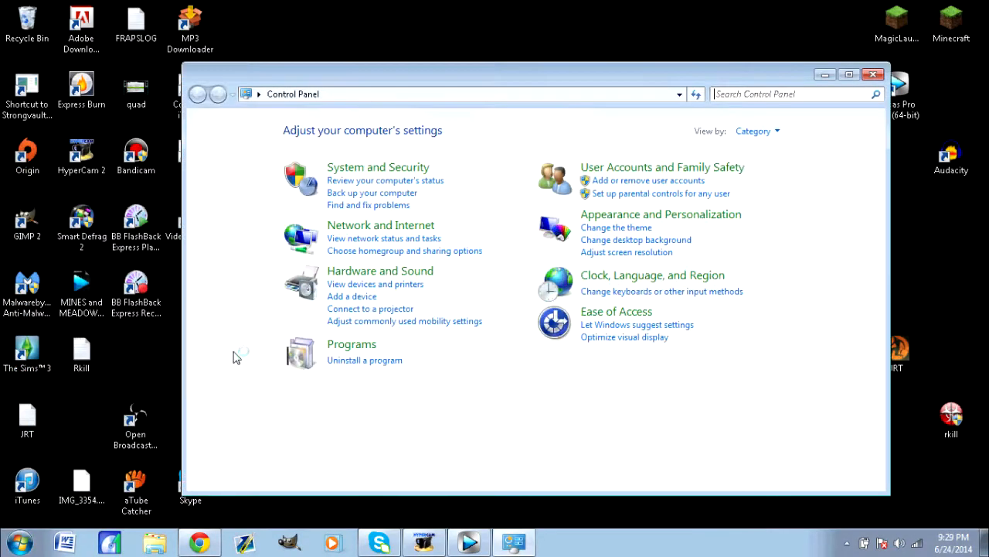
left_click(364, 360)
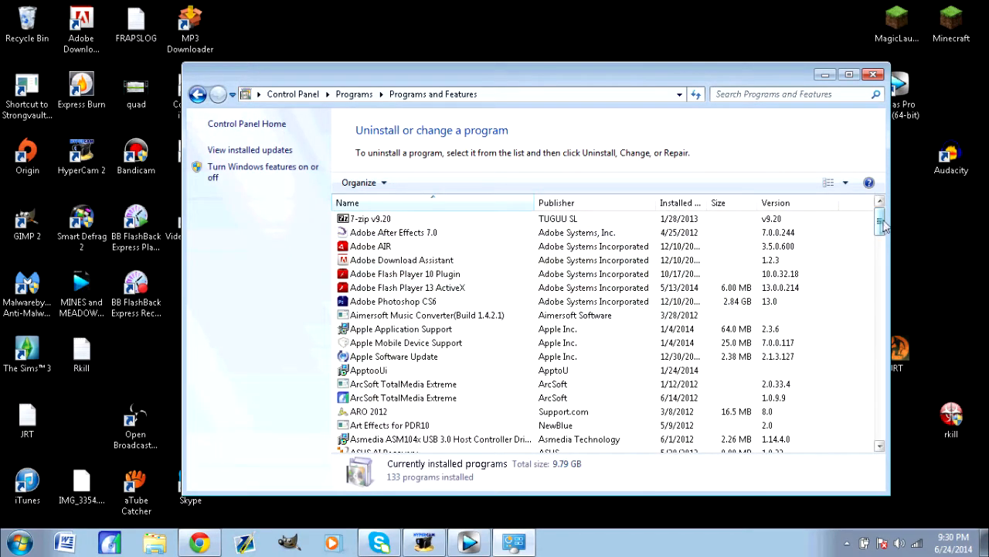
Step: Scroll to BB FlashBack Express in Programs and Features, select it, and choose Uninstall
scroll("down", 3)
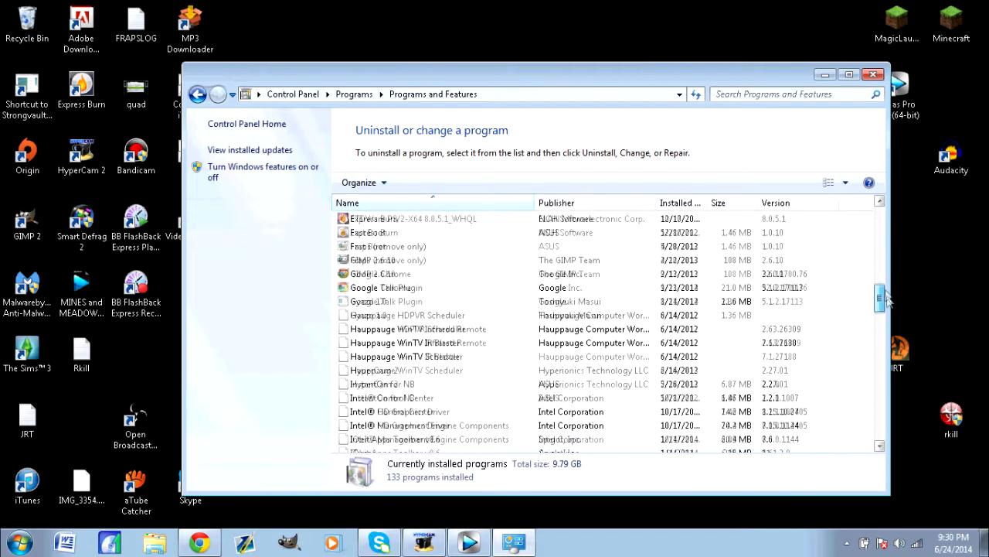
scroll("down", 3)
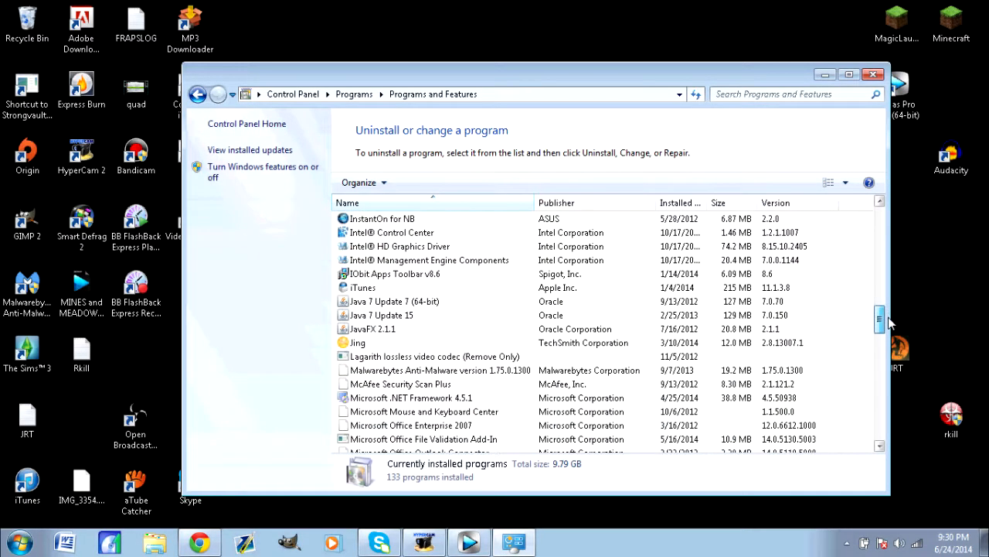
scroll("down", 3)
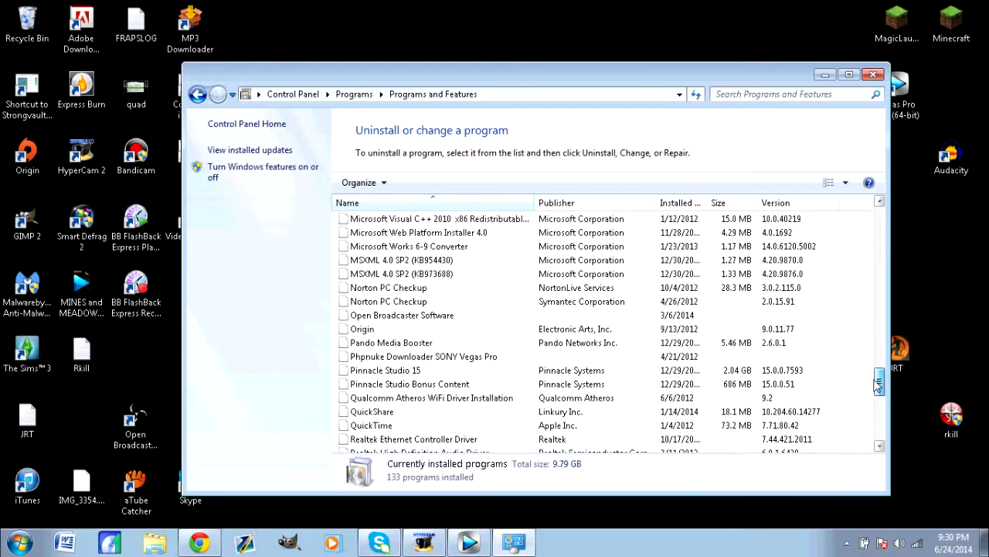
scroll("down", 3)
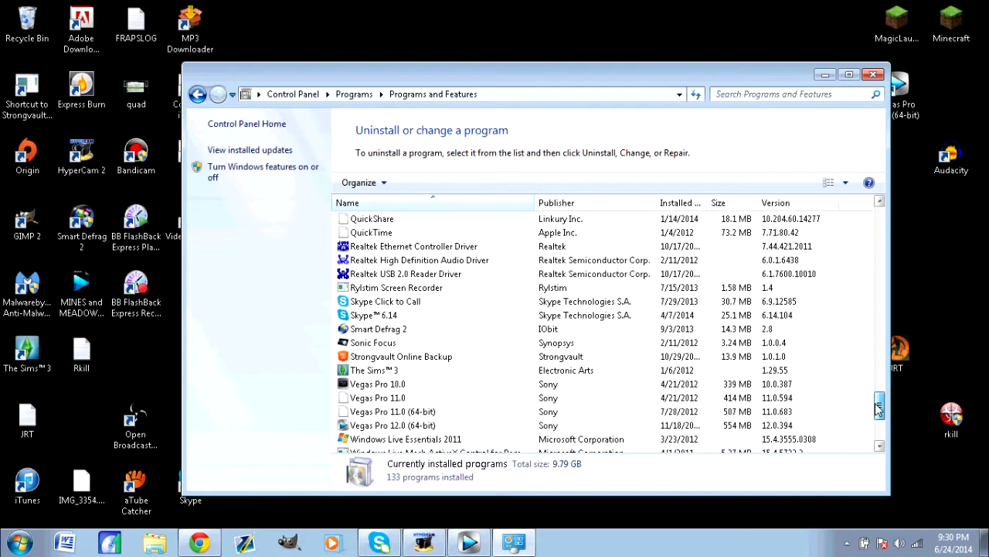
scroll("down", 3)
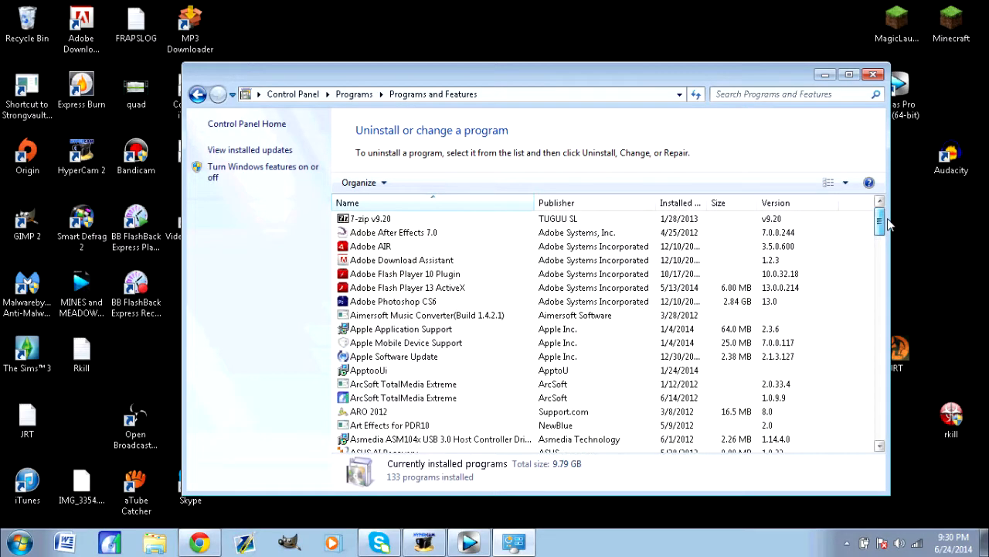
left_click(391, 246)
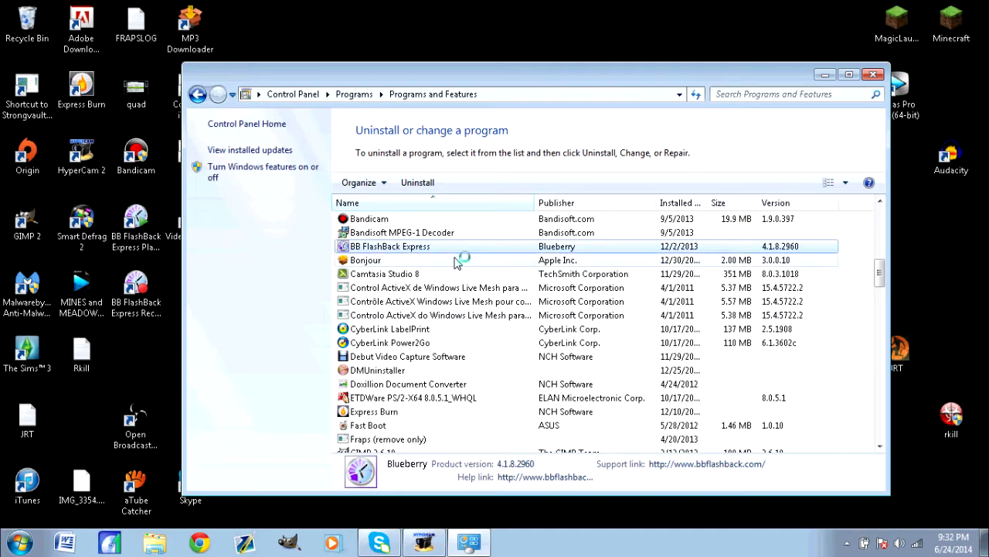
left_click(417, 182)
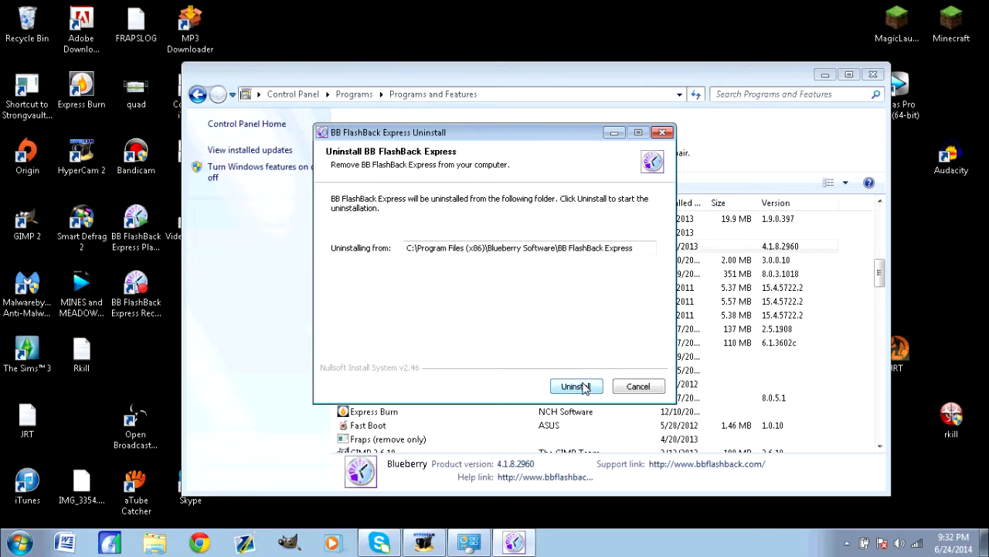
Step: Confirm removal of BB FlashBack Express and continue past the completed progress page
left_click(575, 385)
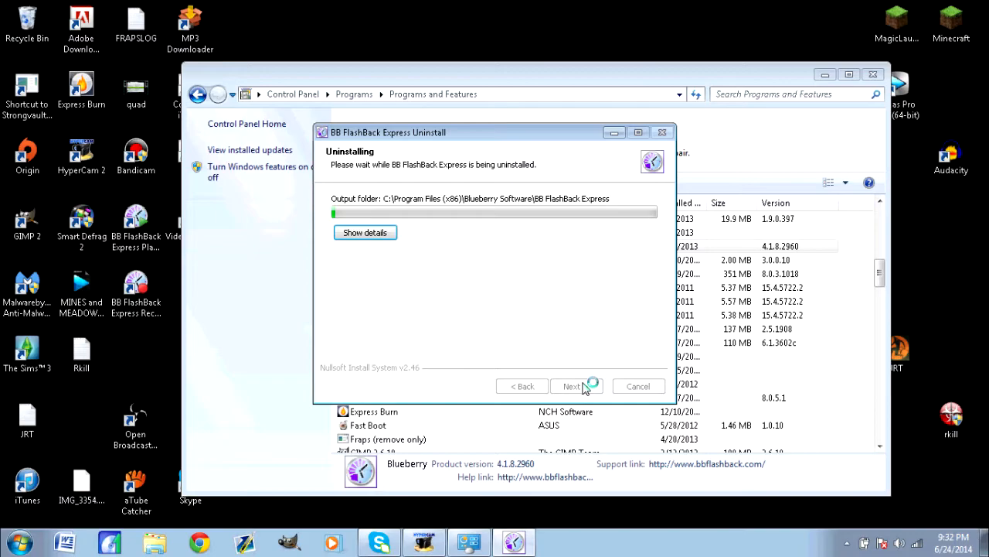
mouse_move(525, 296)
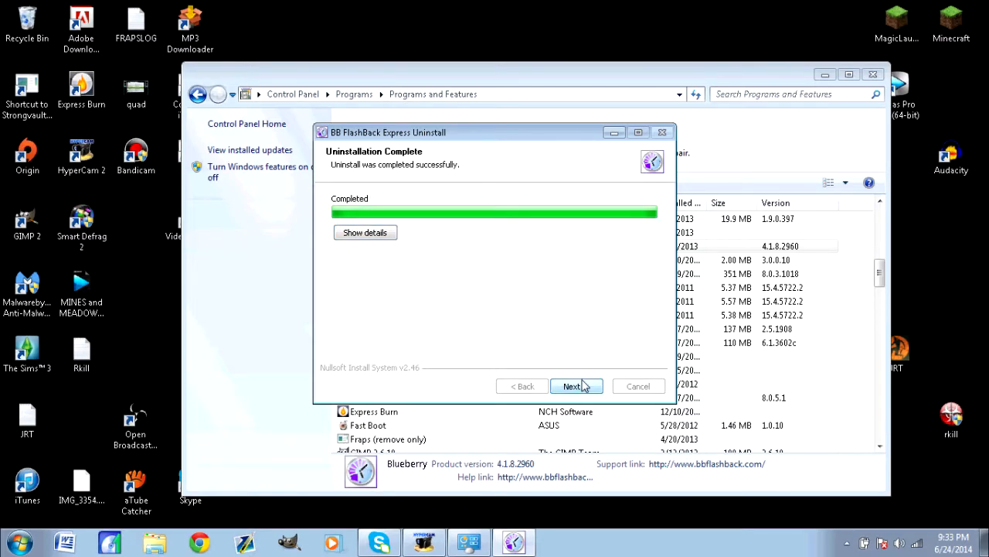
left_click(572, 386)
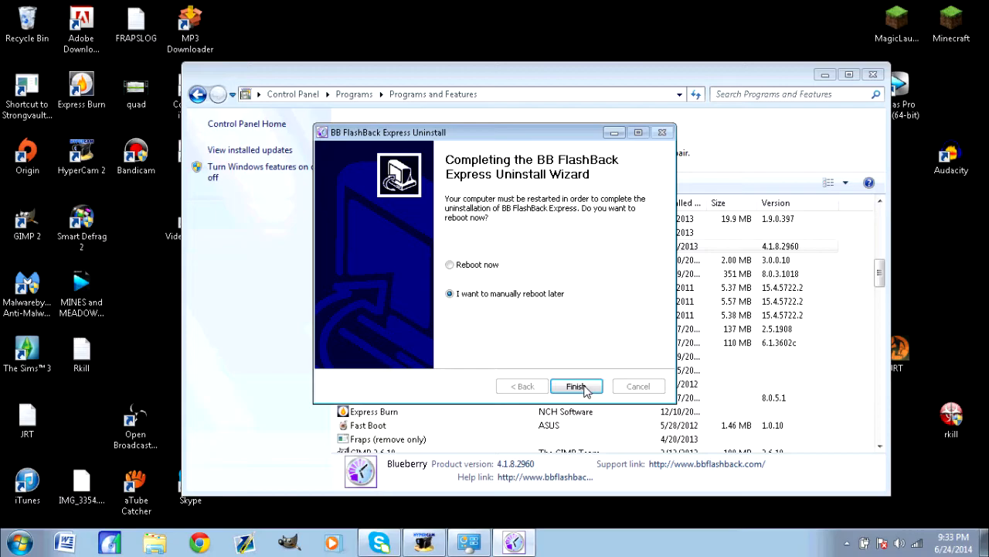
Step: Finish the wizard without rebooting and close the Programs and Features window
left_click(576, 385)
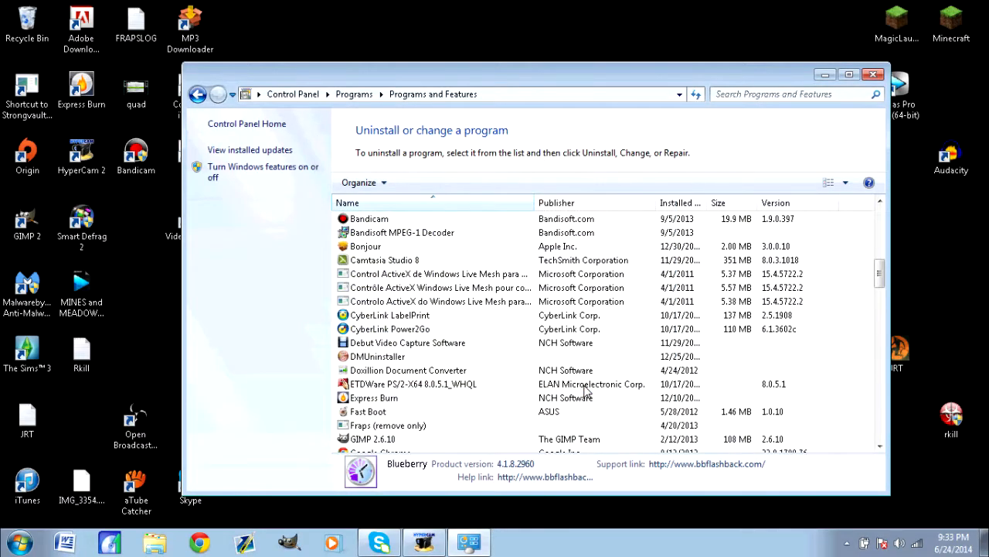
left_click(874, 74)
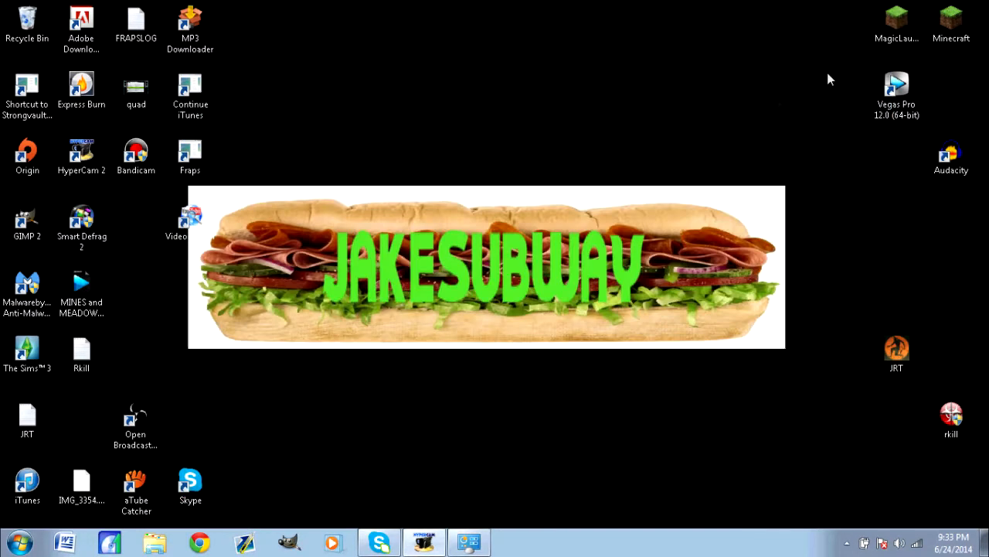
mouse_move(575, 172)
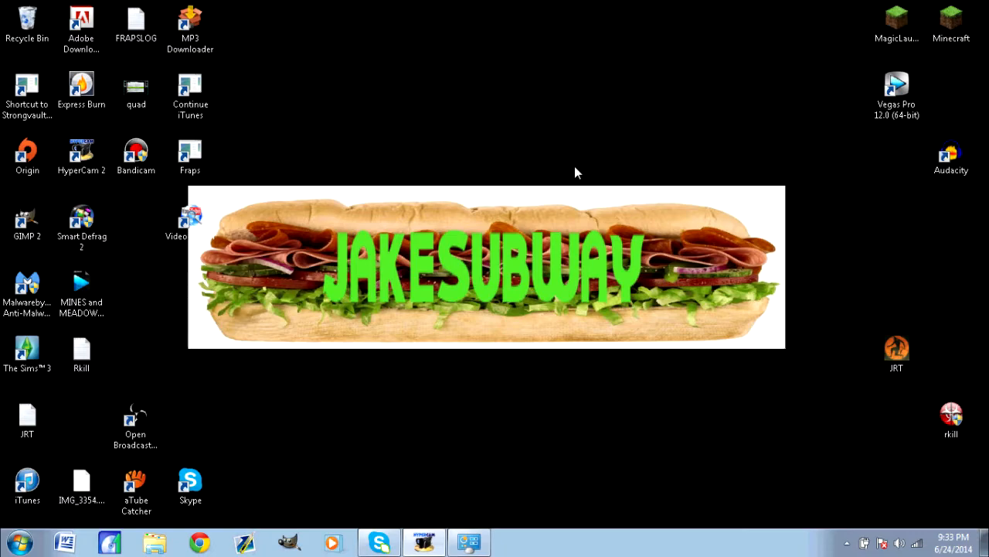